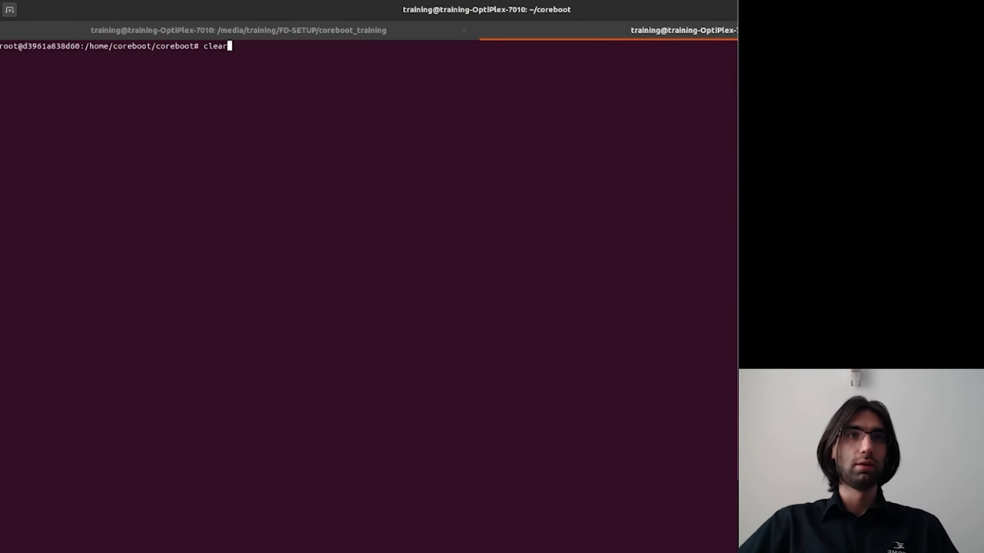
Confirm 'Yes' to save the QEMU Q35 coreboot configuration to .config and exit menuconfig
type("make")
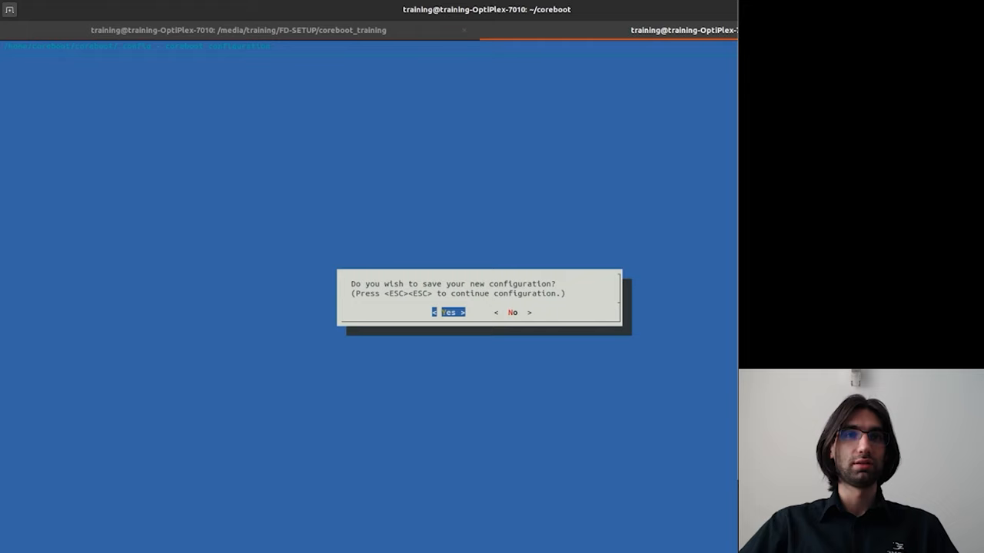
key("Enter")
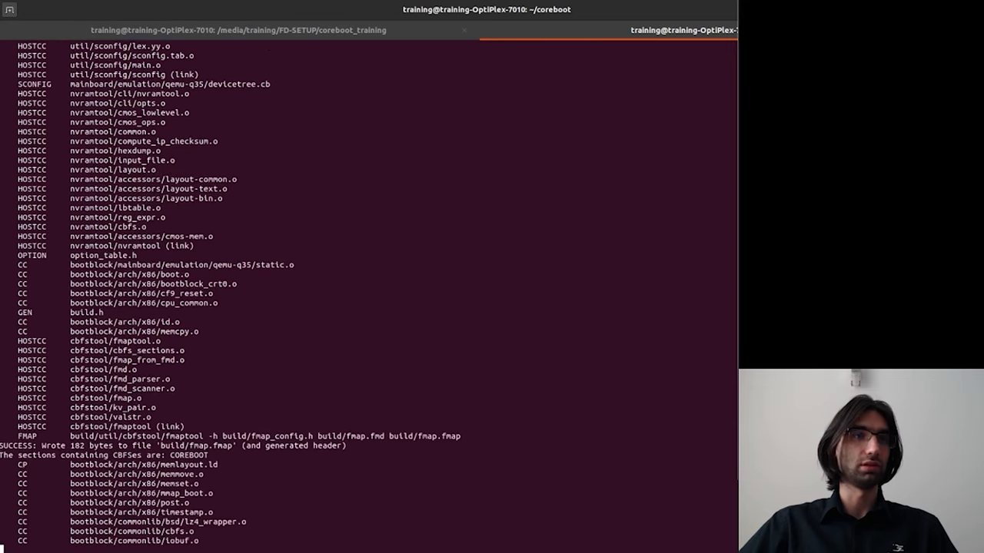
Scroll the make output as bootblock, romstage and ramstage objects compile
scroll("down", 3)
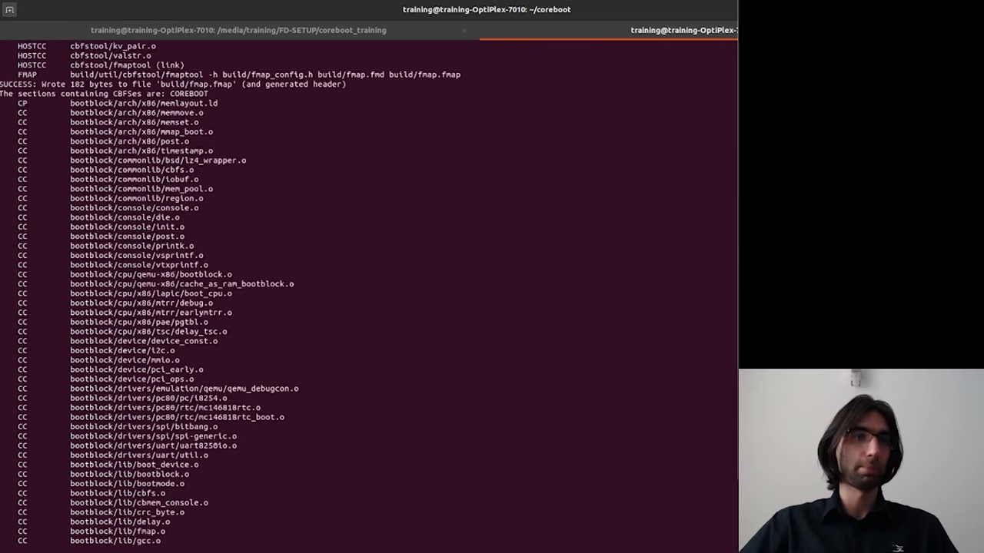
scroll("down", 3)
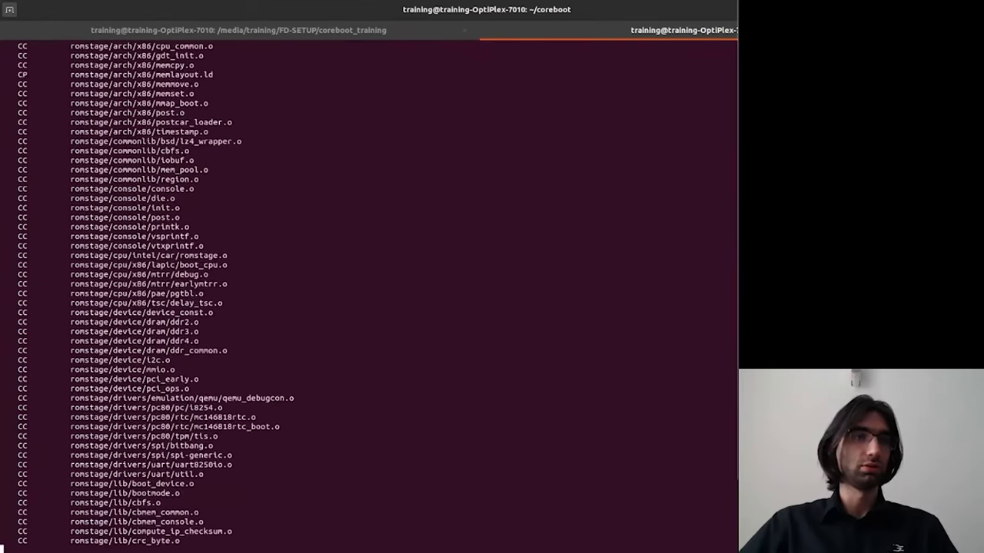
scroll("down", 3)
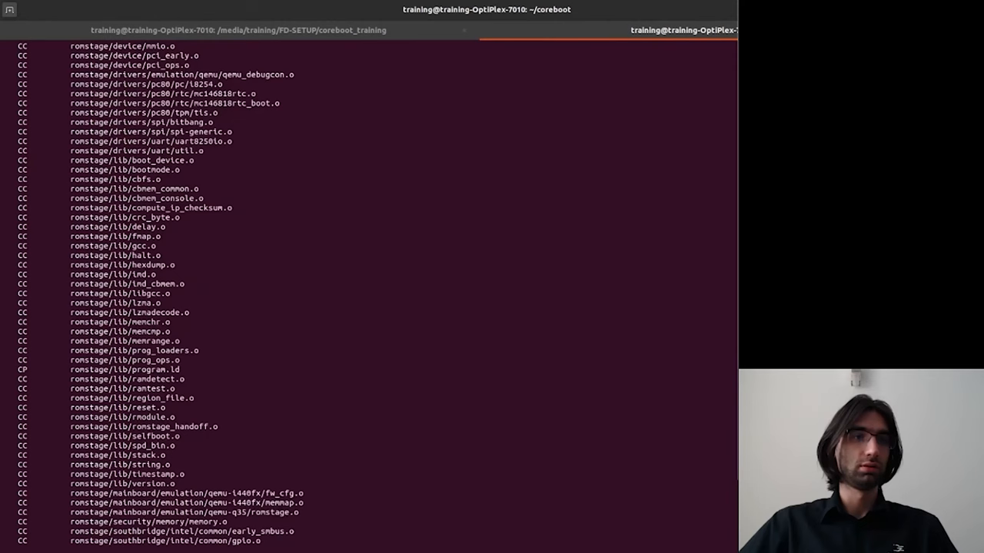
scroll("down", 3)
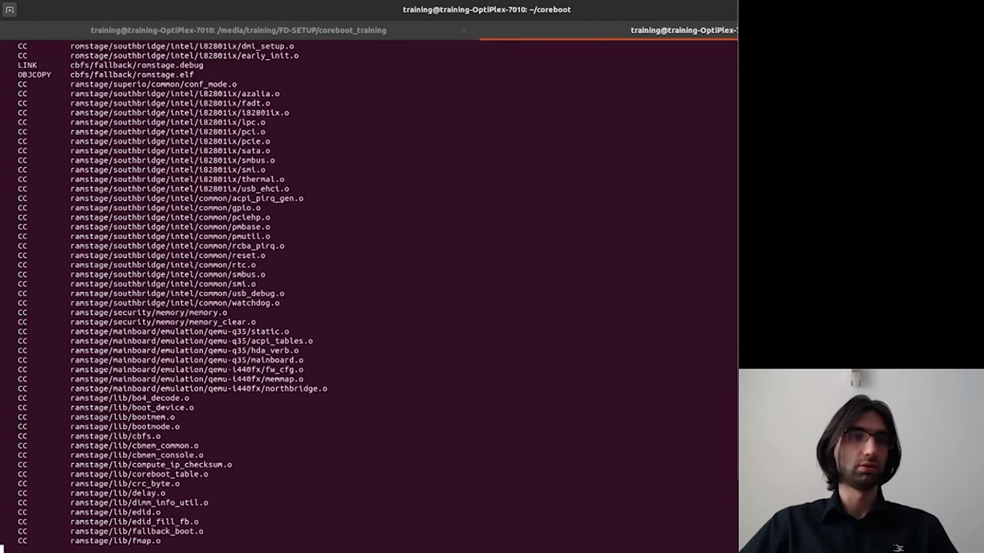
scroll("down", 3)
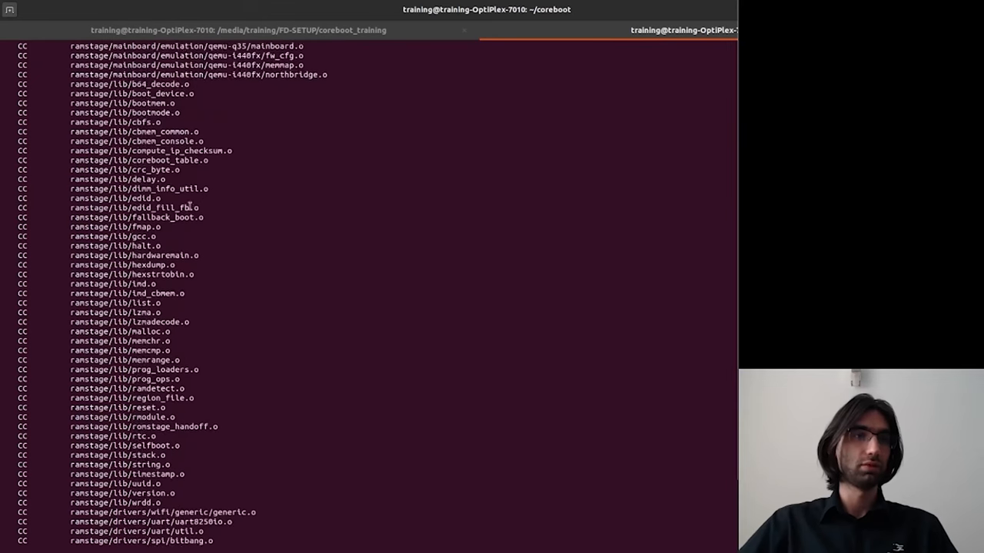
scroll("down", 3)
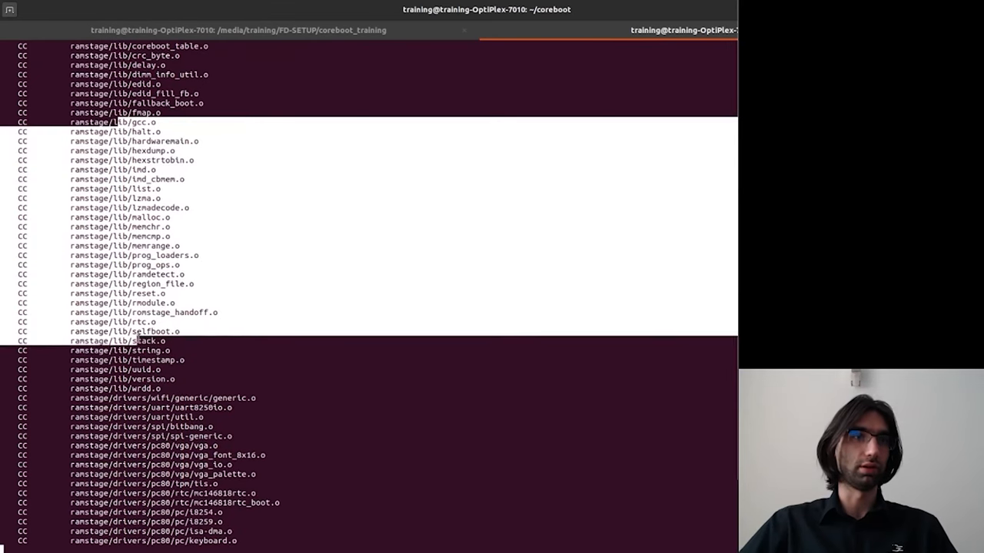
scroll("down", 3)
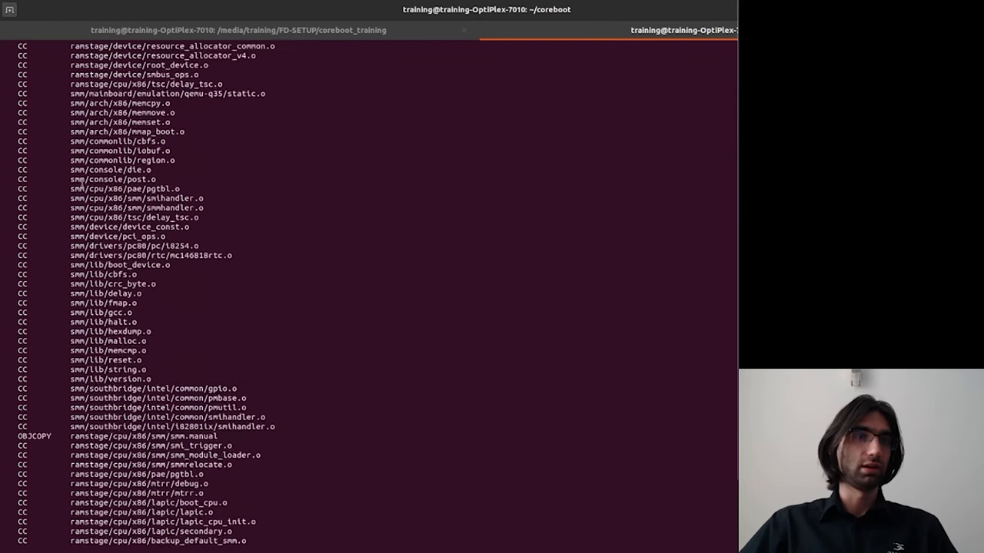
Scroll past SMM, DSDT and postcar compilation until SeaBIOS is cloned and configured
scroll("down", 3)
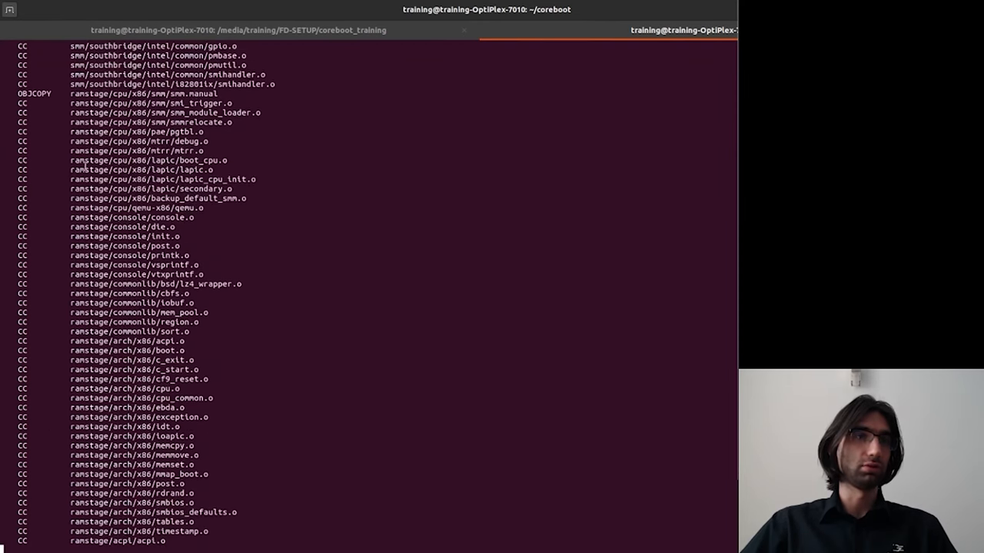
scroll("down", 3)
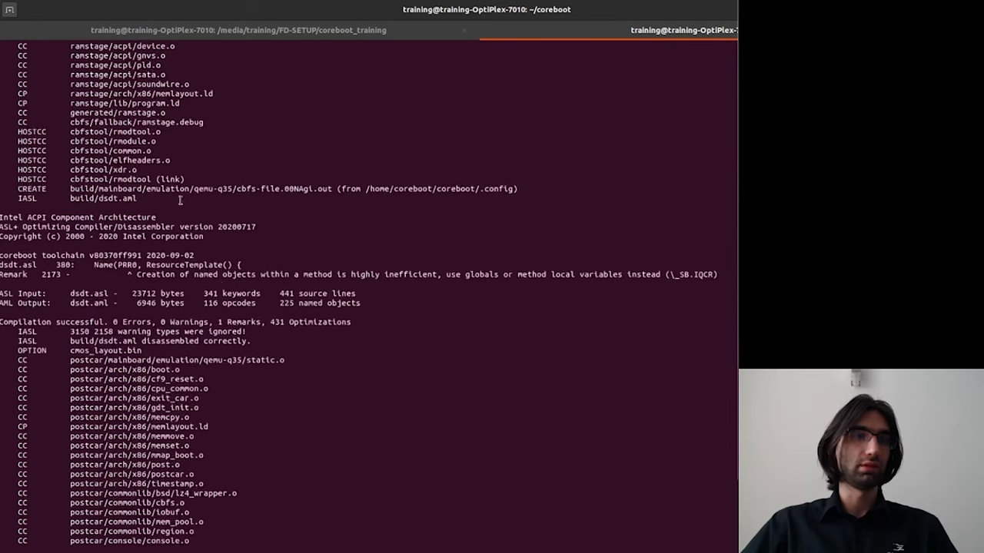
scroll("down", 3)
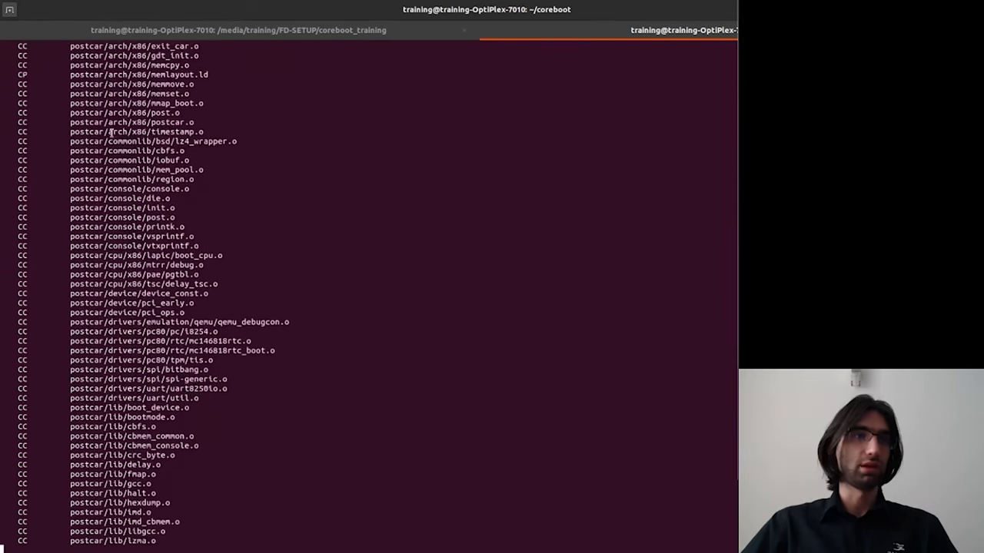
scroll("down", 3)
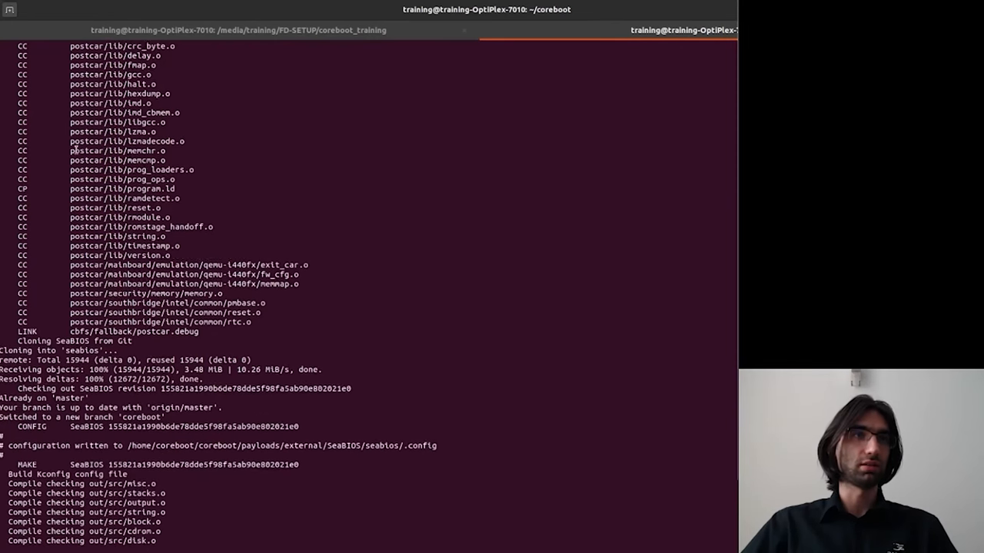
Scroll the output as SeaBIOS compiles, links its ROM and creates out/bios.bin.elf
scroll("down", 3)
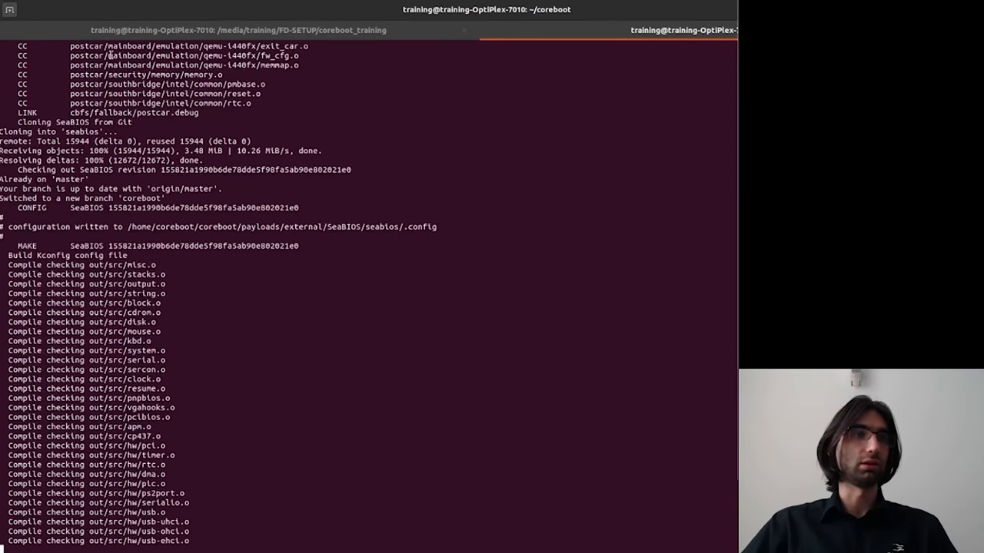
scroll("down", 3)
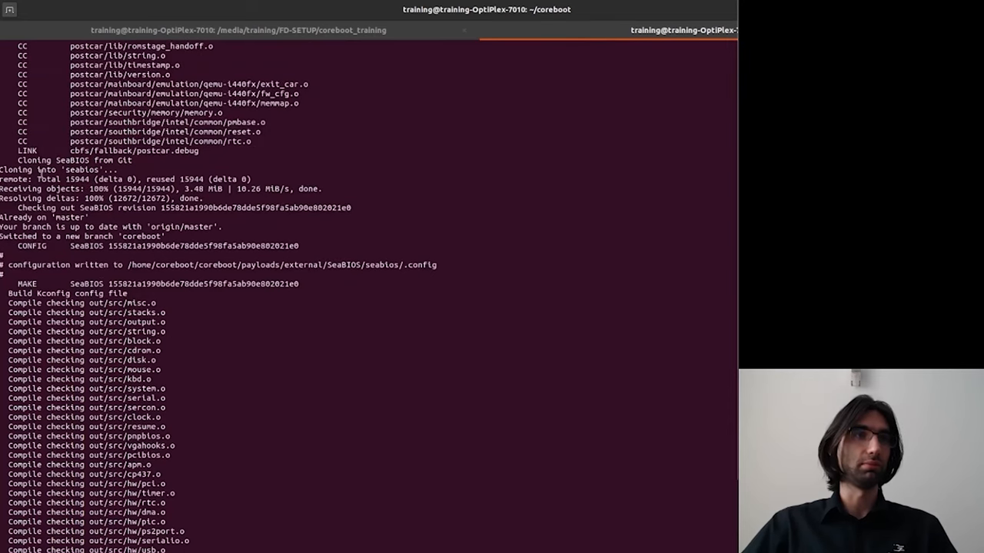
scroll("down", 3)
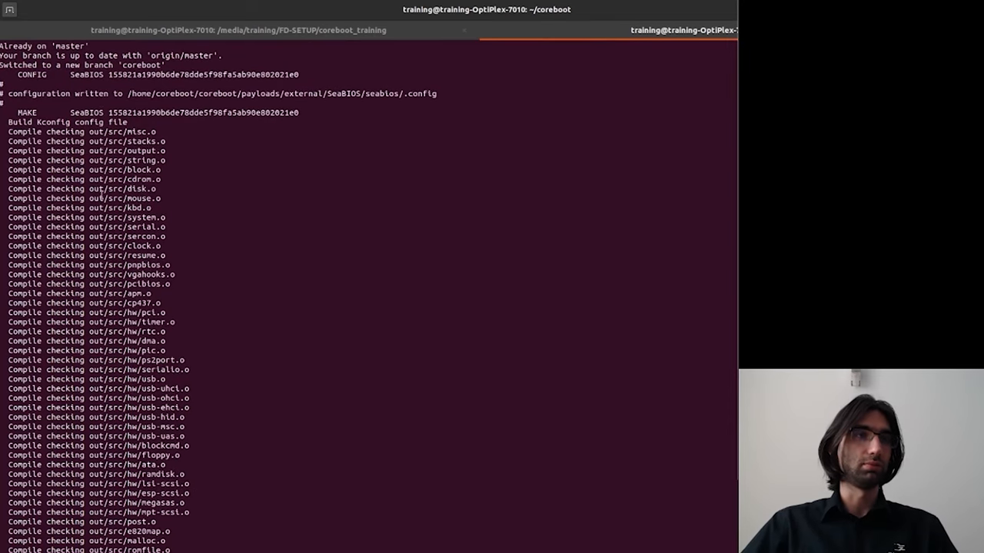
scroll("down", 3)
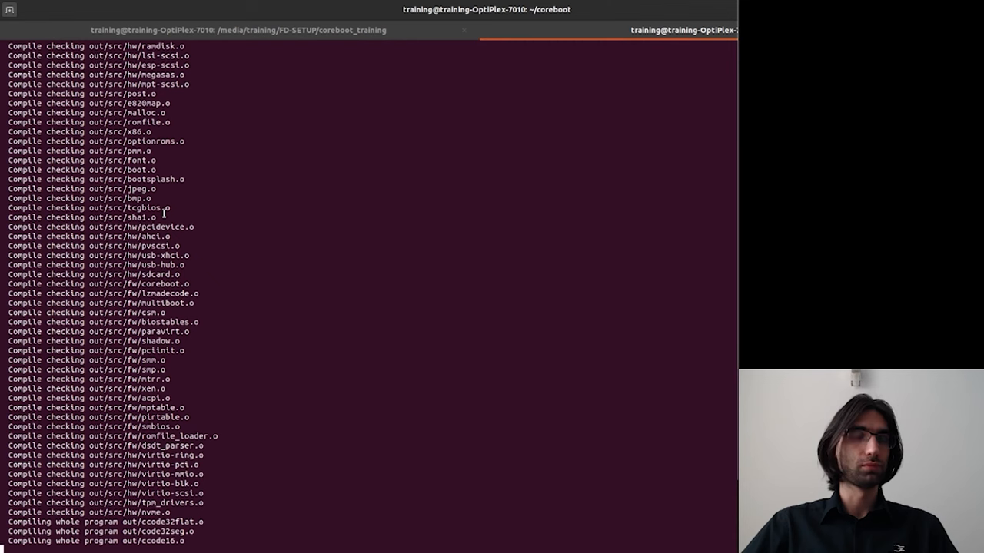
scroll("down", 3)
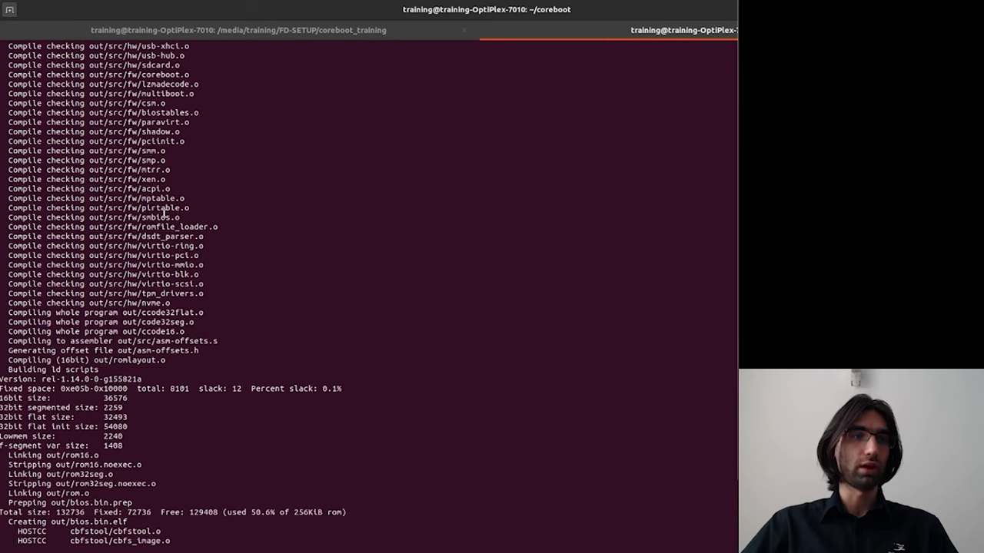
Scroll the output while cbfstool host objects and libvboot_host.a compile
scroll("down", 3)
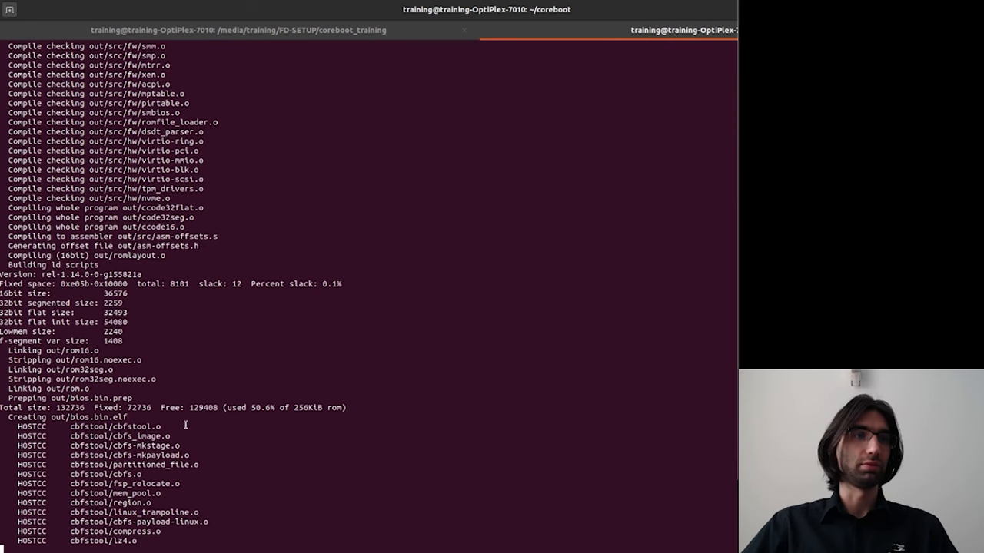
scroll("down", 3)
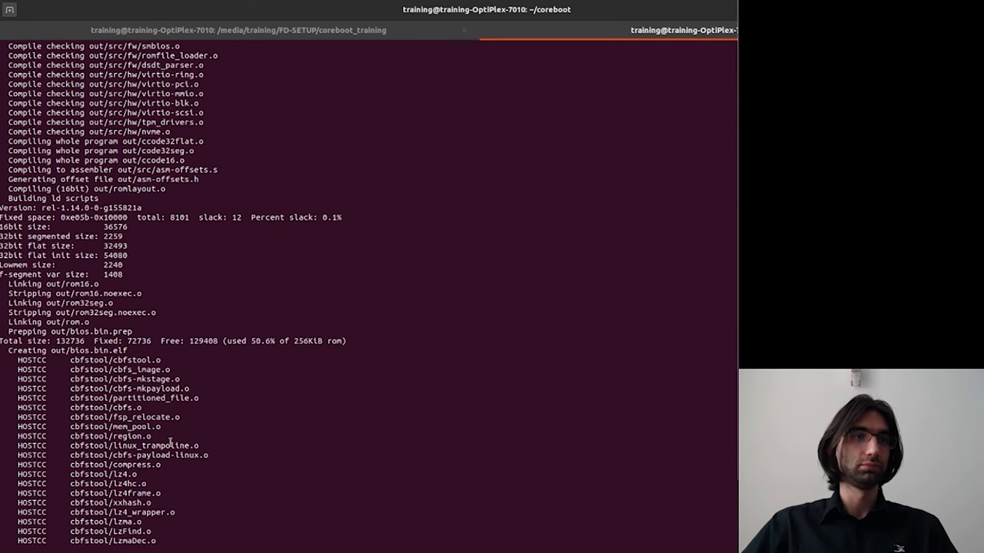
scroll("down", 3)
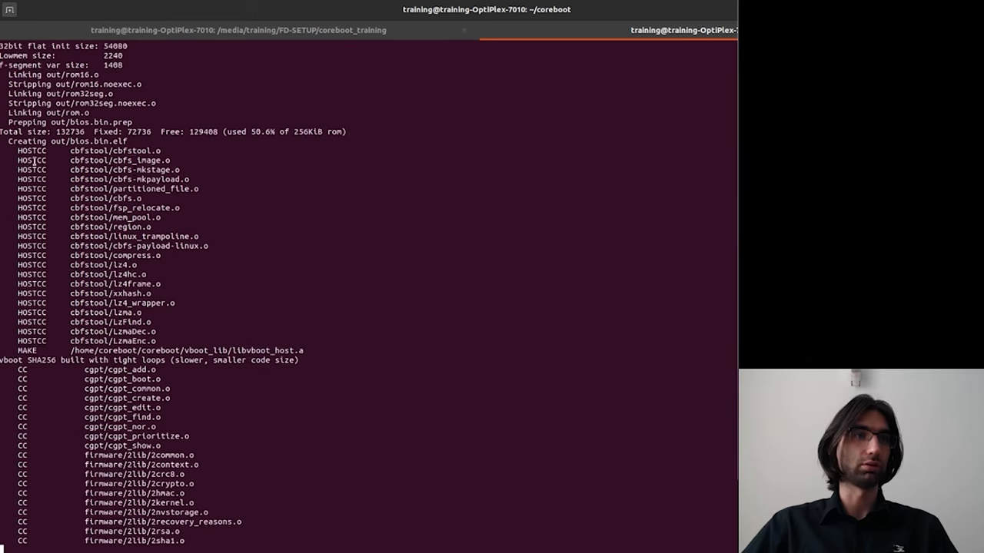
scroll("down", 3)
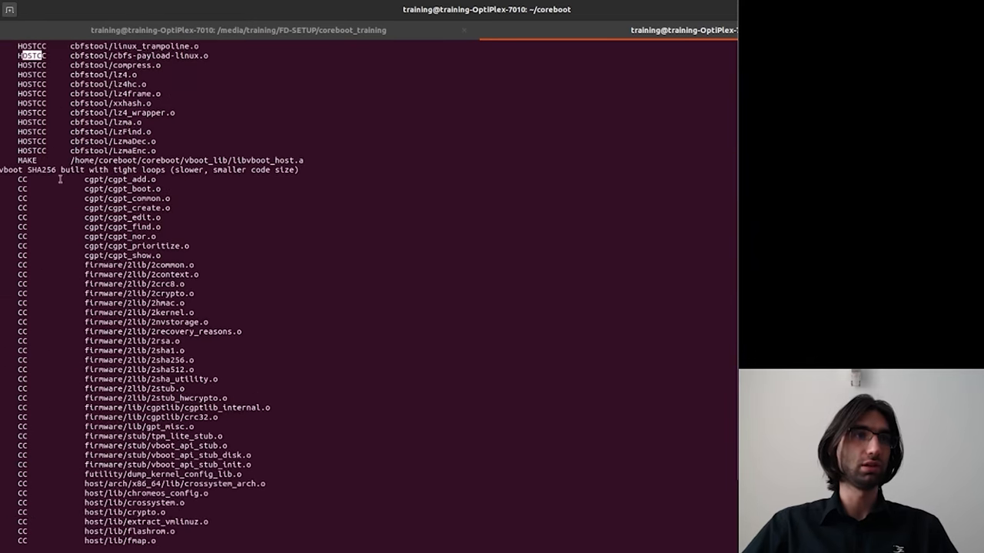